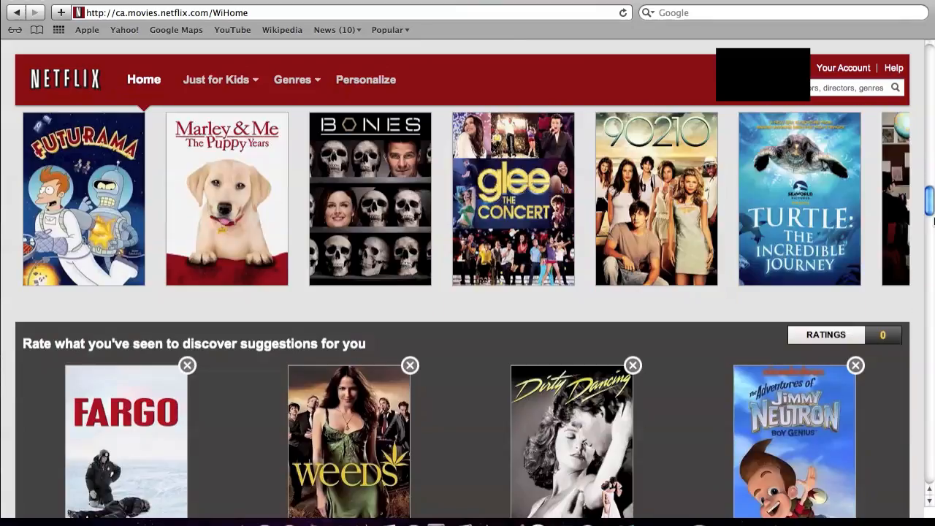
Browse the home page titles, then go to the Your Account page from the header.
{"action": "scroll", "scroll_direction": "down", "scroll_amount": 3}
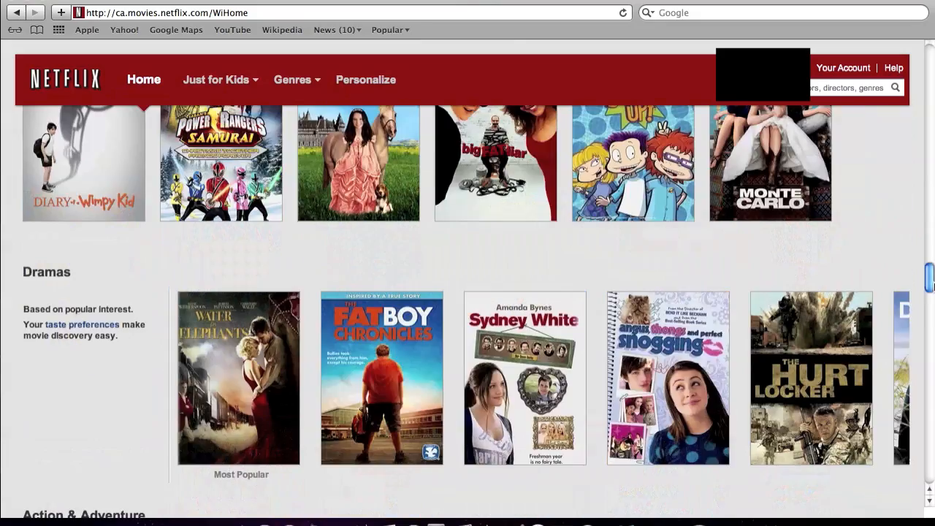
{"action": "scroll", "scroll_direction": "down", "scroll_amount": 3}
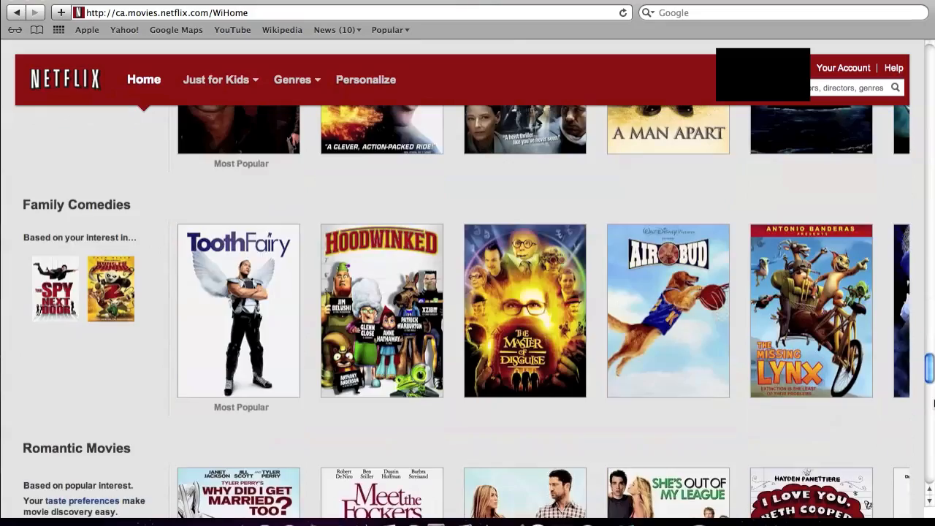
{"action": "scroll", "scroll_direction": "down", "scroll_amount": 3}
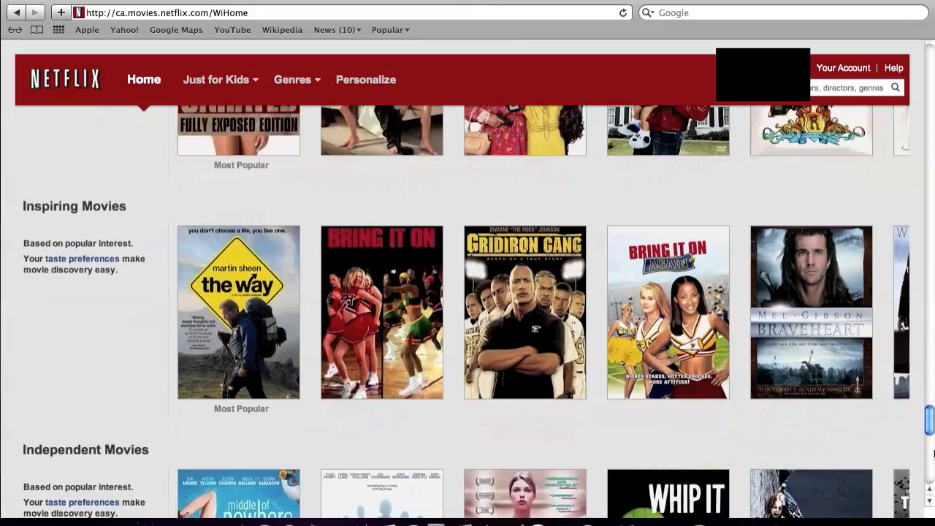
{"action": "scroll", "scroll_direction": "down", "scroll_amount": 3}
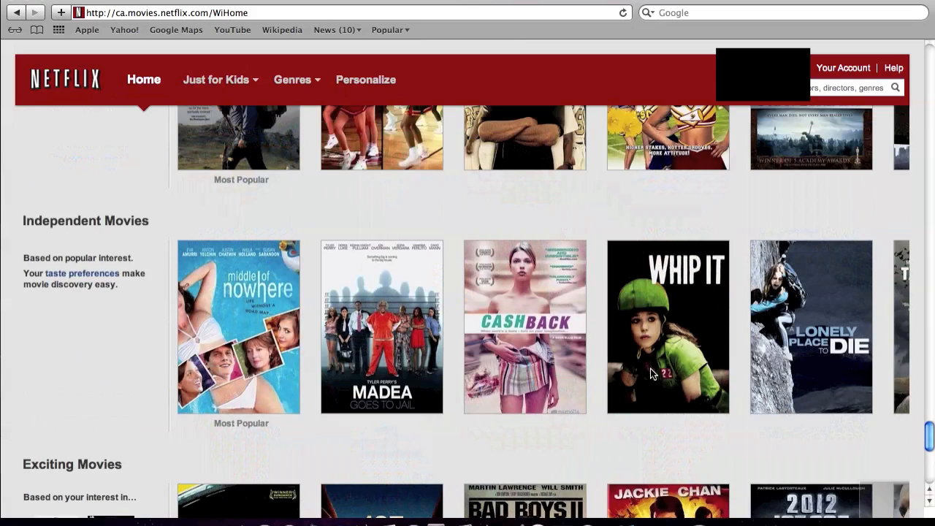
{"action": "scroll", "scroll_direction": "down", "scroll_amount": 3}
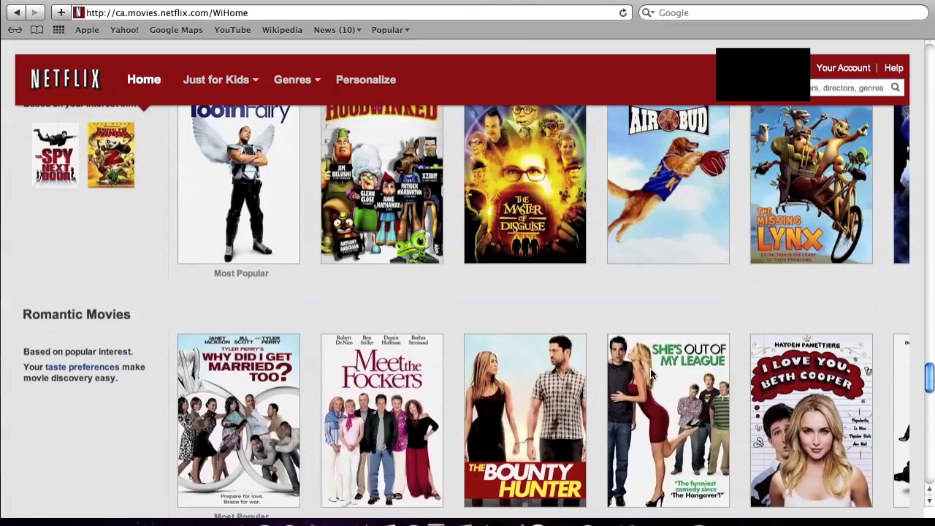
{"action": "scroll", "scroll_direction": "down", "scroll_amount": 3}
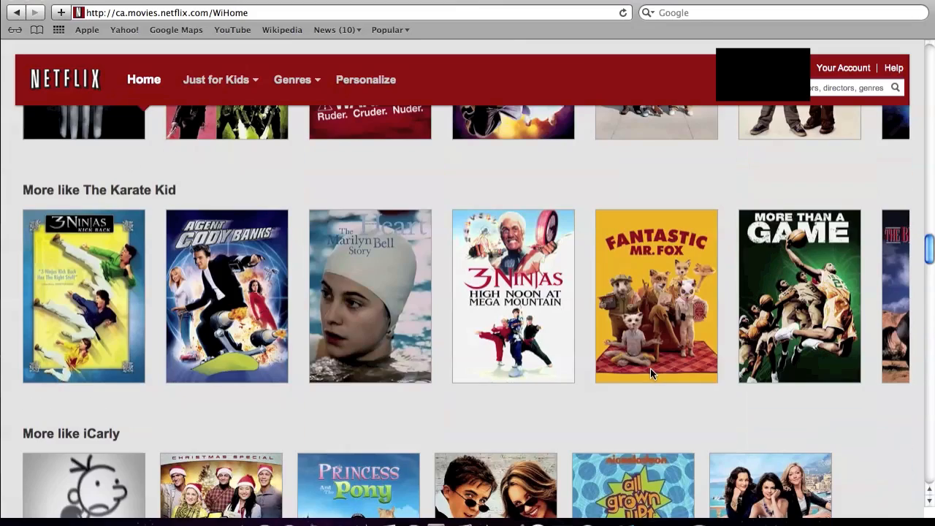
{"action": "scroll", "scroll_direction": "up", "scroll_amount": 3}
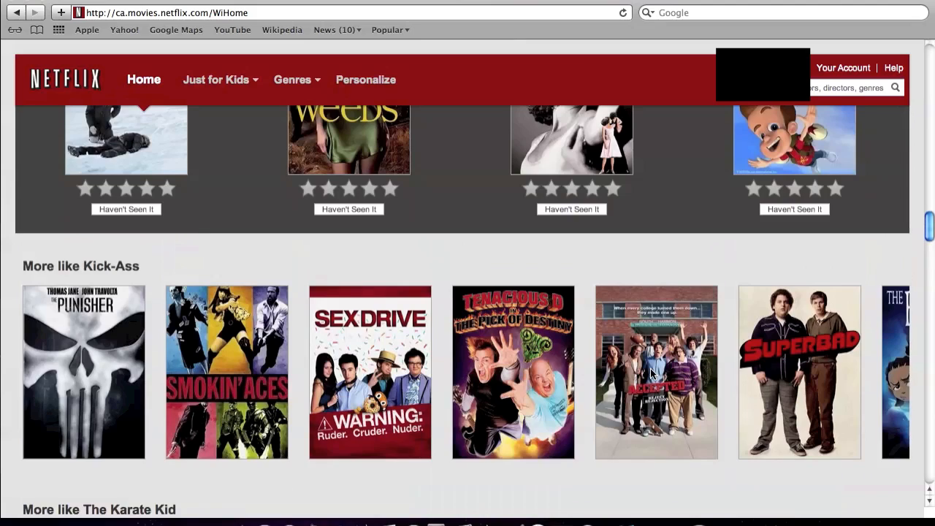
{"action": "scroll", "scroll_direction": "up", "scroll_amount": 3}
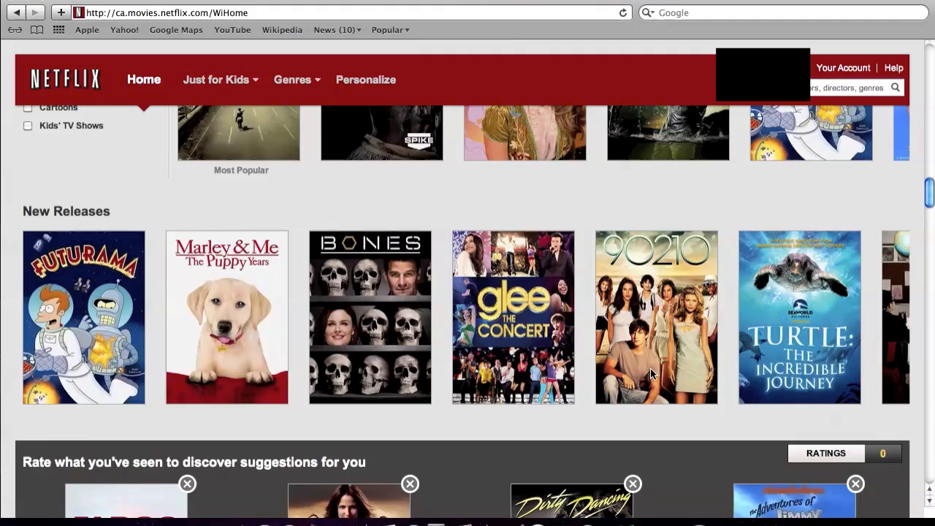
{"action": "scroll", "scroll_direction": "up", "scroll_amount": 3}
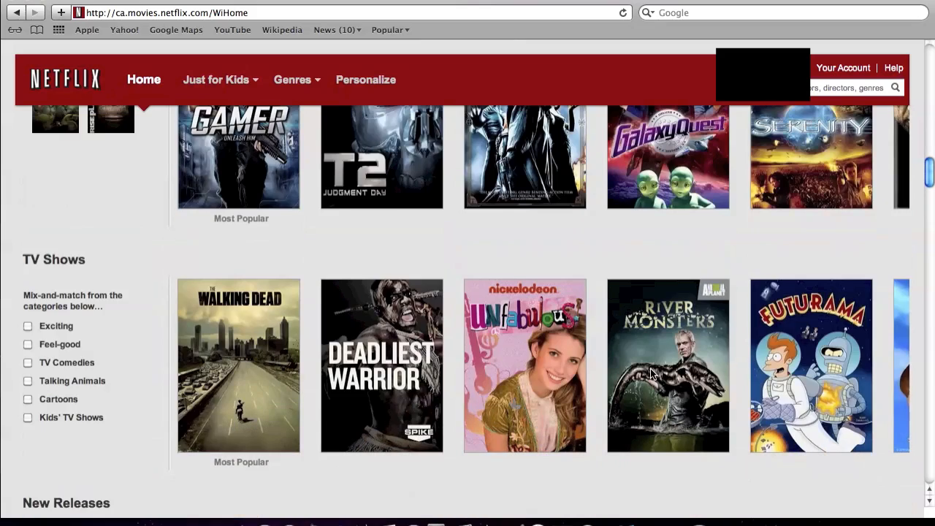
{"action": "scroll", "scroll_direction": "up", "scroll_amount": 3}
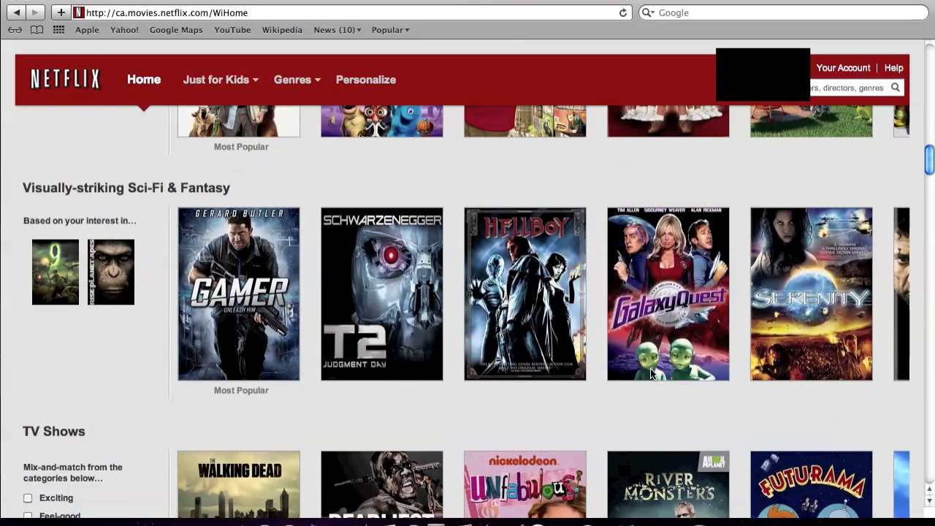
{"action": "scroll", "scroll_direction": "up", "scroll_amount": 3}
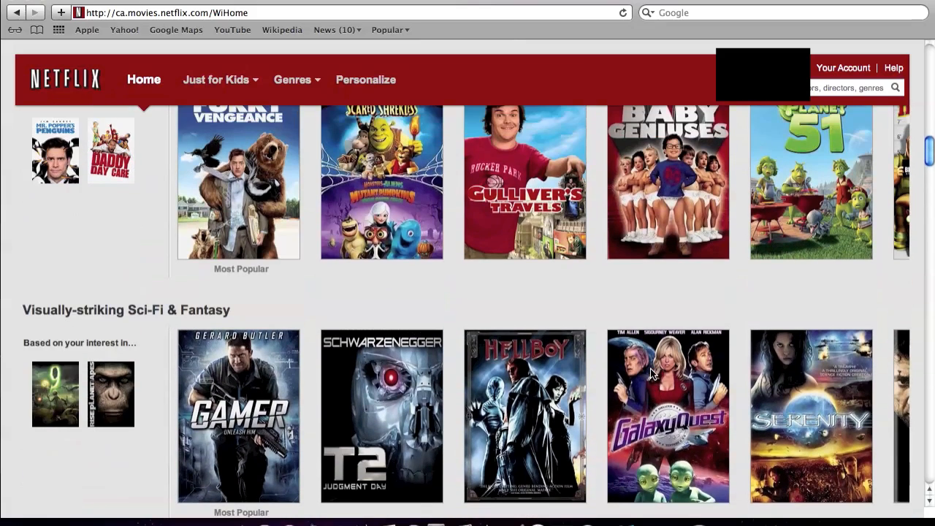
{"action": "scroll", "scroll_direction": "up", "scroll_amount": 3}
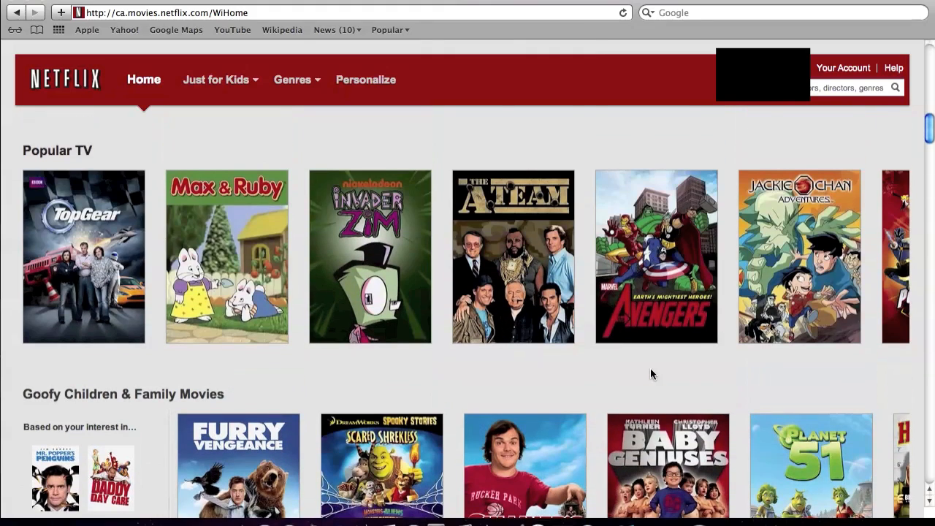
{"action": "scroll", "scroll_direction": "up", "scroll_amount": 3}
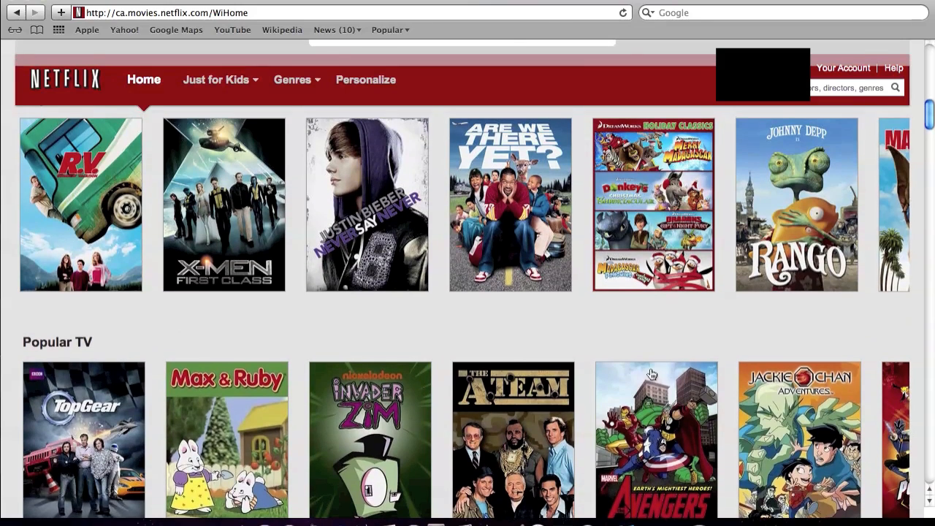
{"action": "mouse_move", "coordinate": [80, 204]}
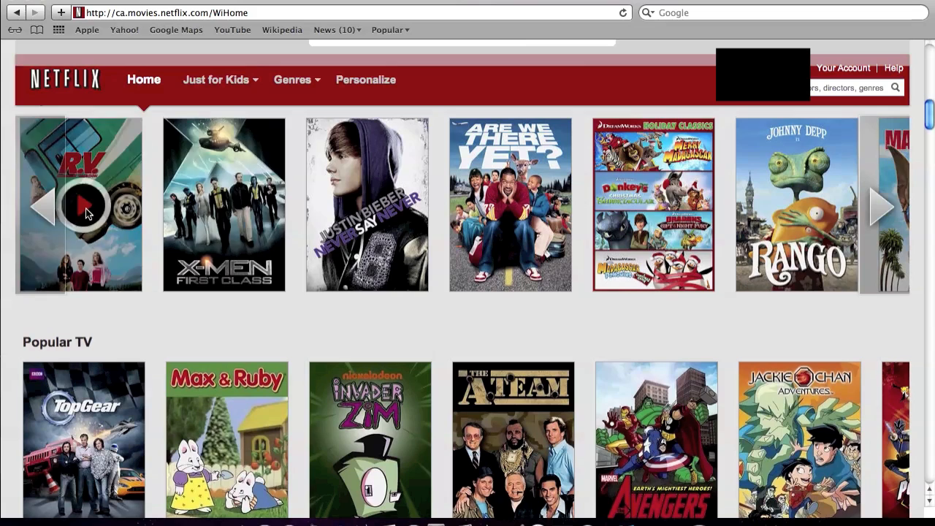
{"action": "mouse_move", "coordinate": [847, 73]}
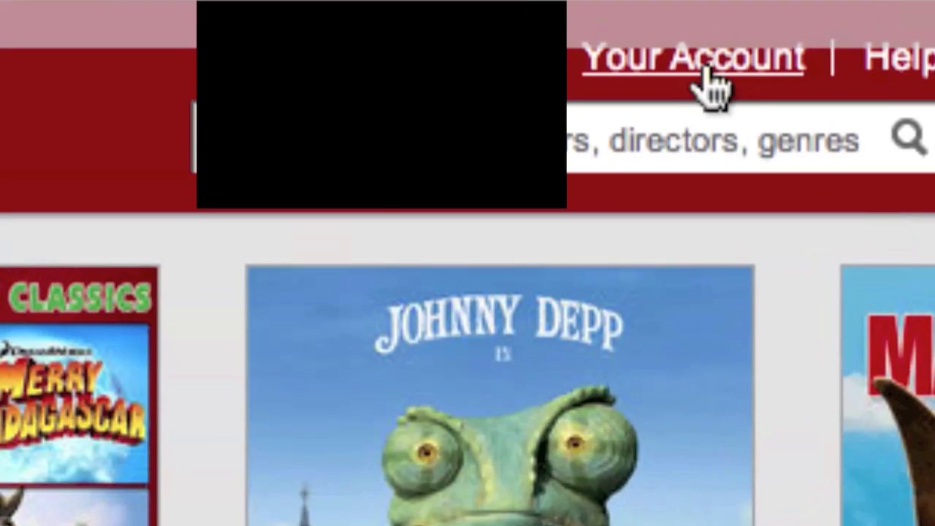
{"action": "mouse_move", "coordinate": [705, 106]}
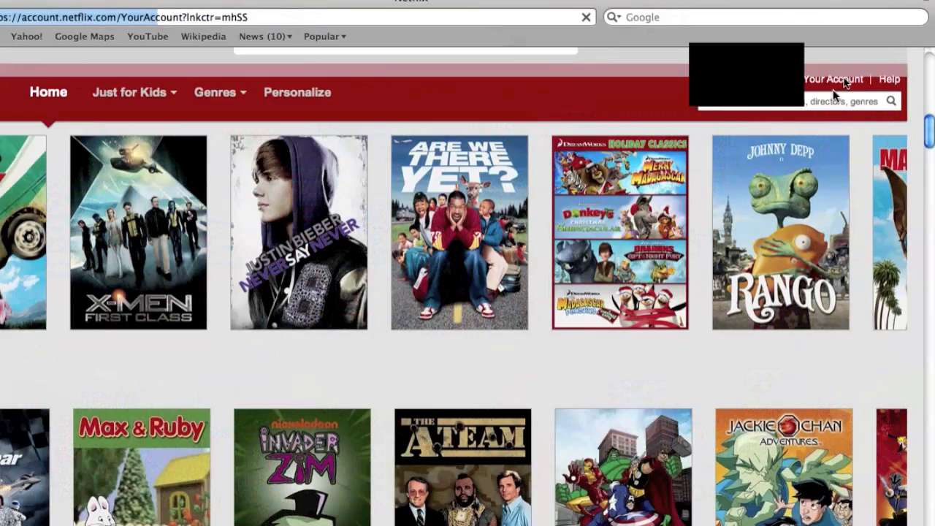
{"action": "left_click", "coordinate": [832, 79]}
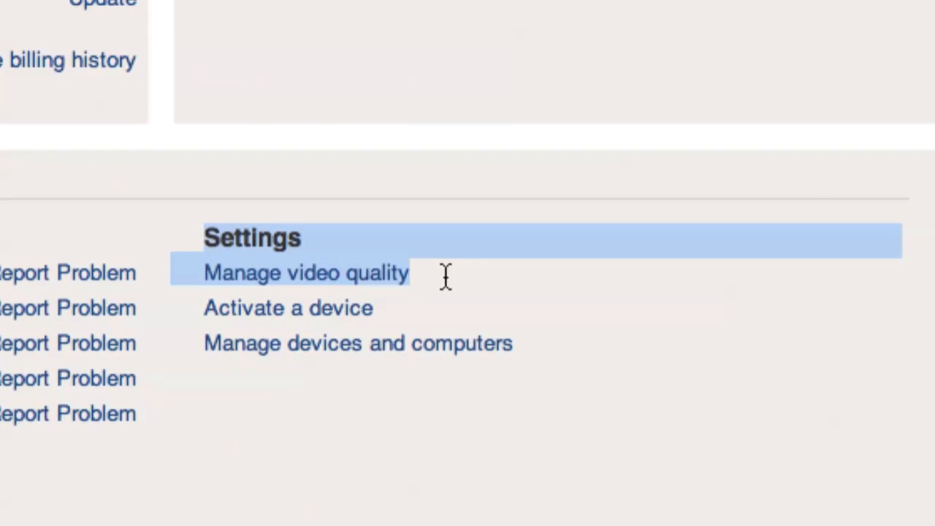
{"action": "mouse_move", "coordinate": [307, 271]}
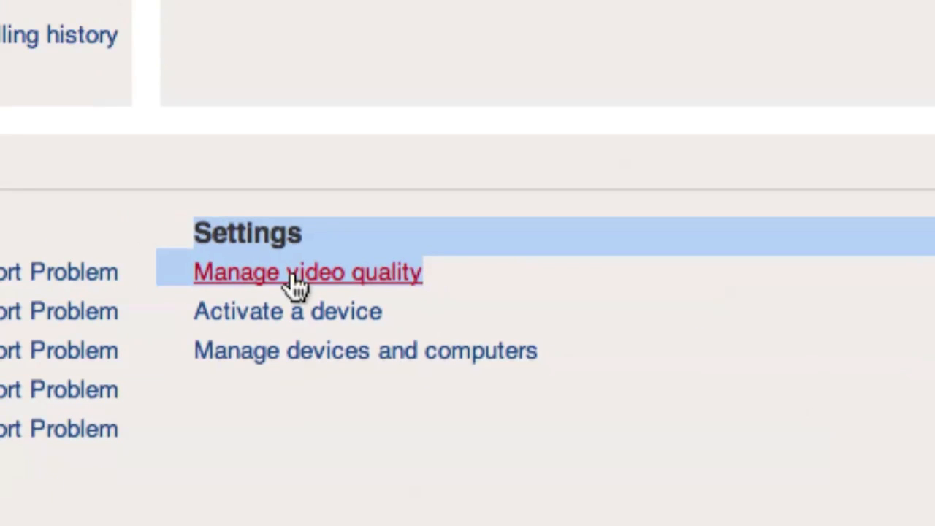
Open Manage video quality under Settings on the account page.
{"action": "left_click", "coordinate": [306, 271]}
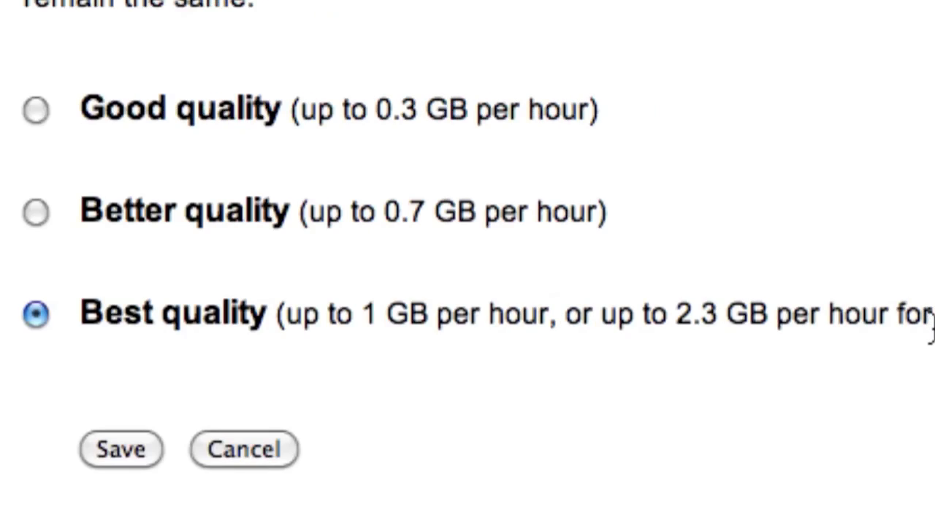
Save Best quality as the video quality setting.
{"action": "scroll", "scroll_direction": "right", "scroll_amount": 3}
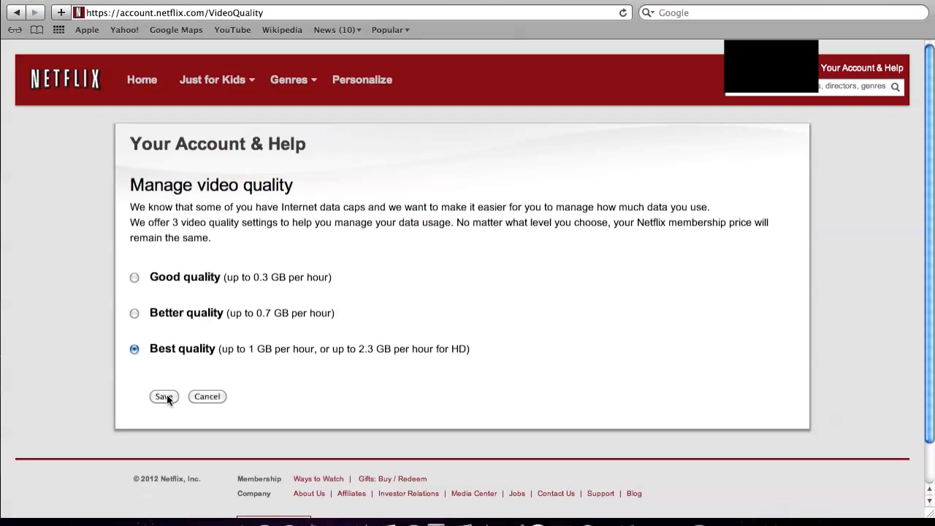
{"action": "left_click", "coordinate": [163, 396]}
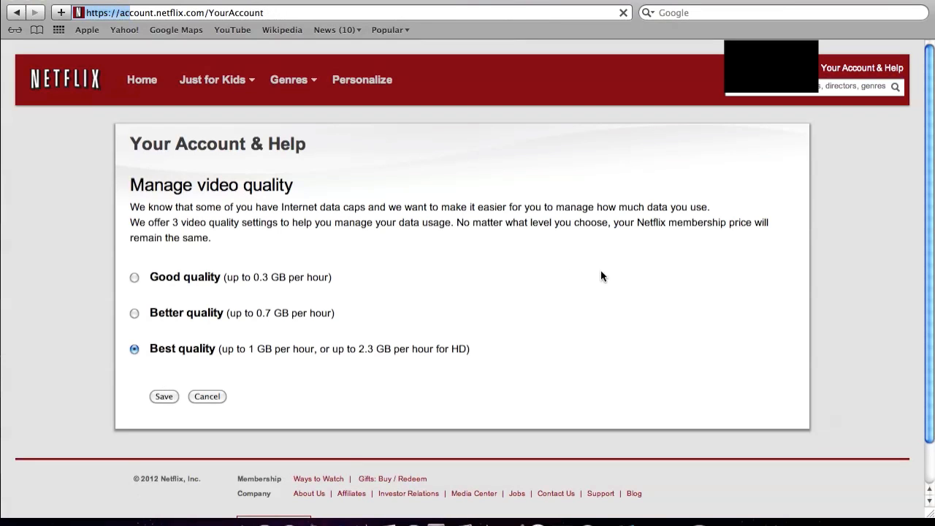
{"action": "left_click", "coordinate": [163, 396]}
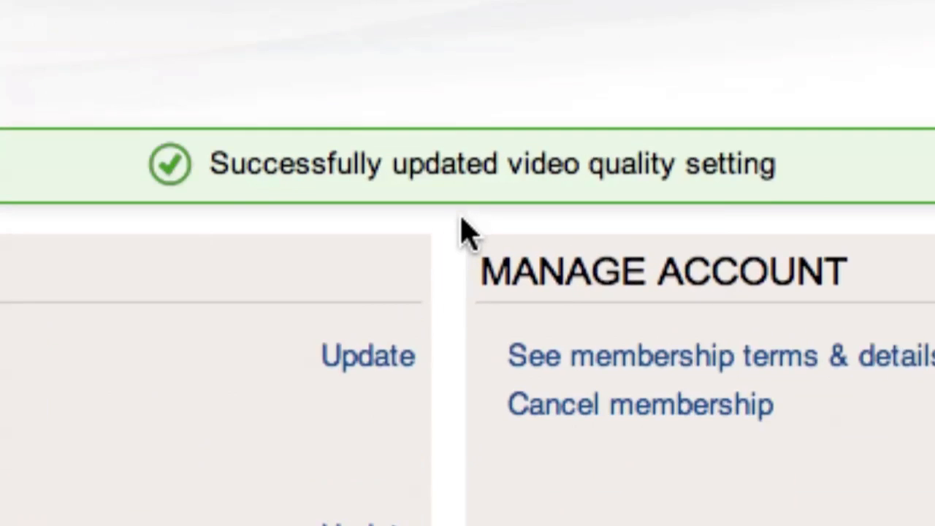